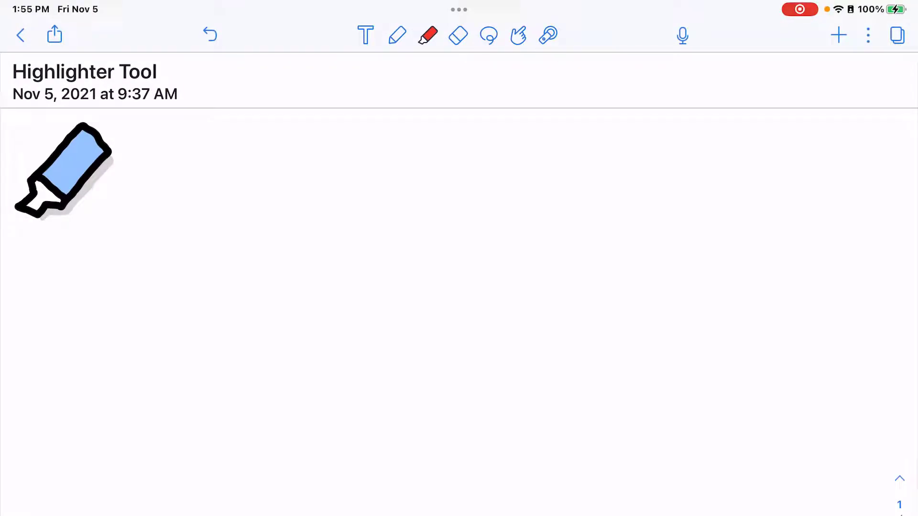
Switch to the highlighter and browse its colour and stroke style options.
left_click(427, 36)
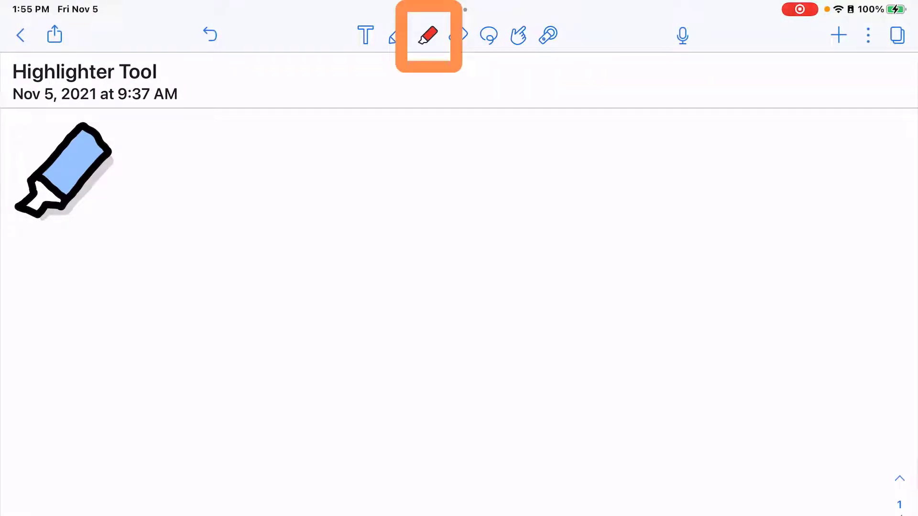
left_click(428, 35)
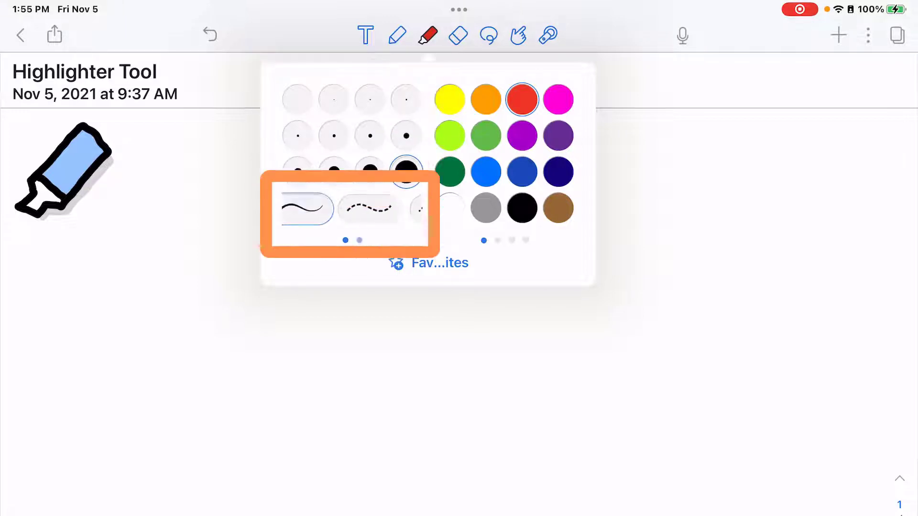
left_click(387, 209)
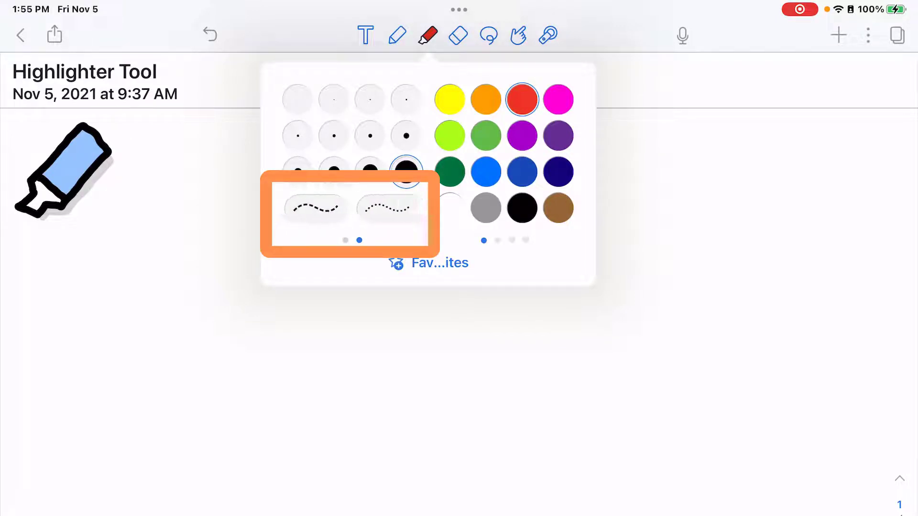
left_click(427, 35)
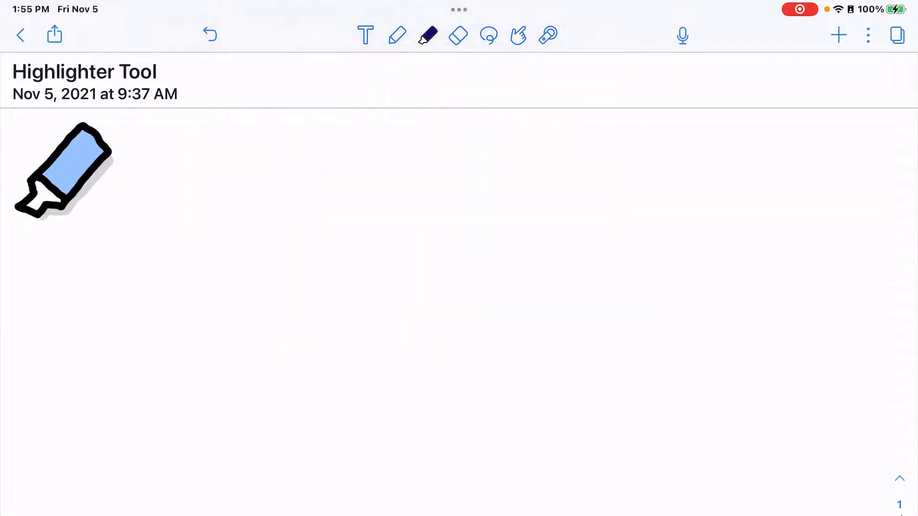
Draw a thickest-size magenta pen line across the page with a translucent highlighter stripe below.
left_click(427, 36)
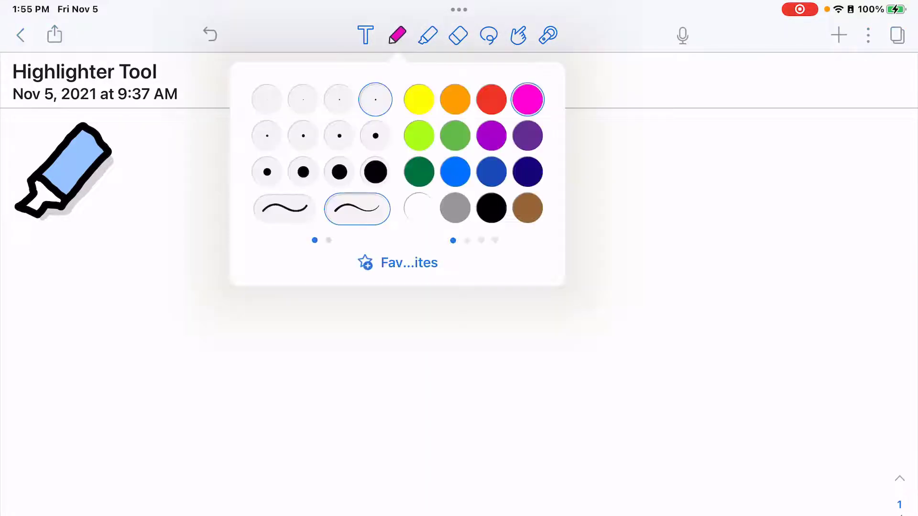
left_click(374, 172)
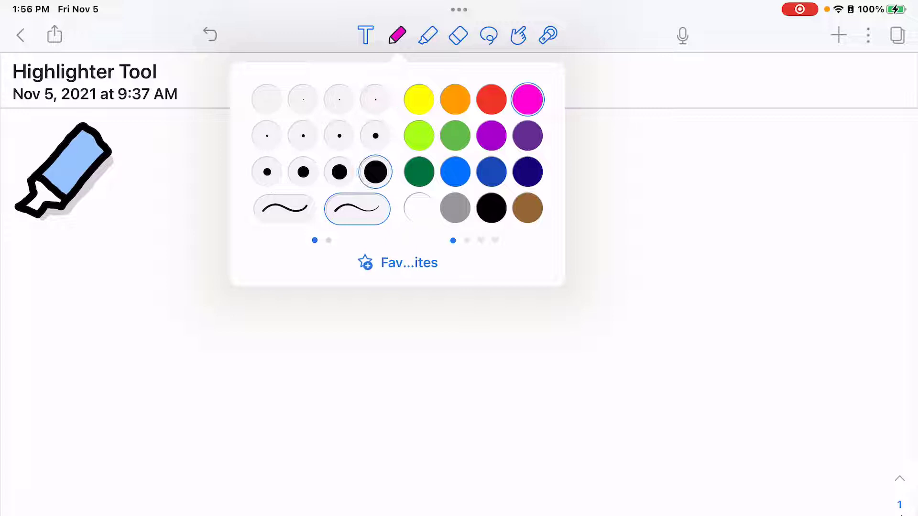
left_click_drag(205, 193, 678, 188)
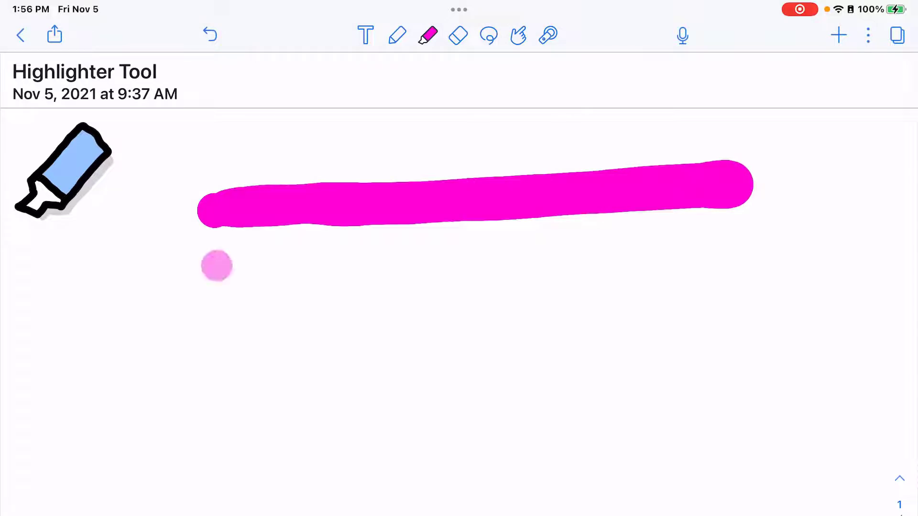
left_click_drag(217, 267, 761, 243)
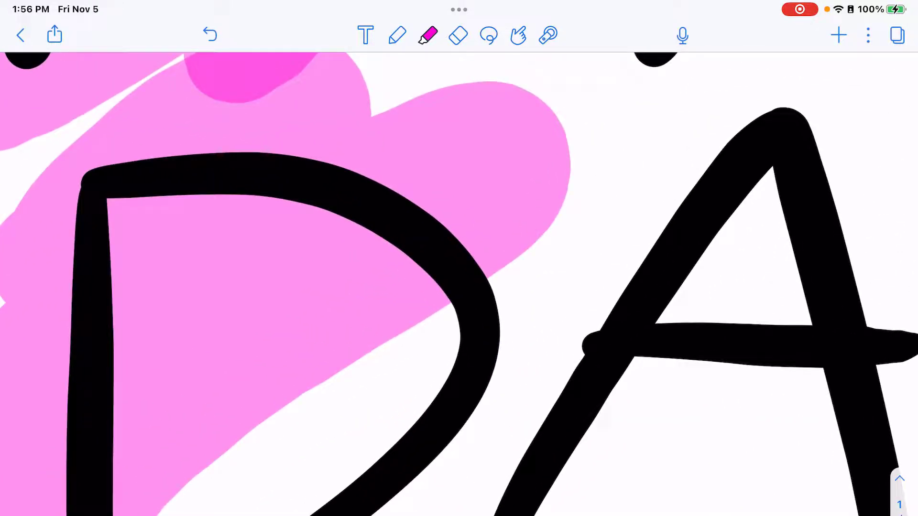
Scroll down the note past the 'oh happy DAY' lettering.
scroll("down", 3)
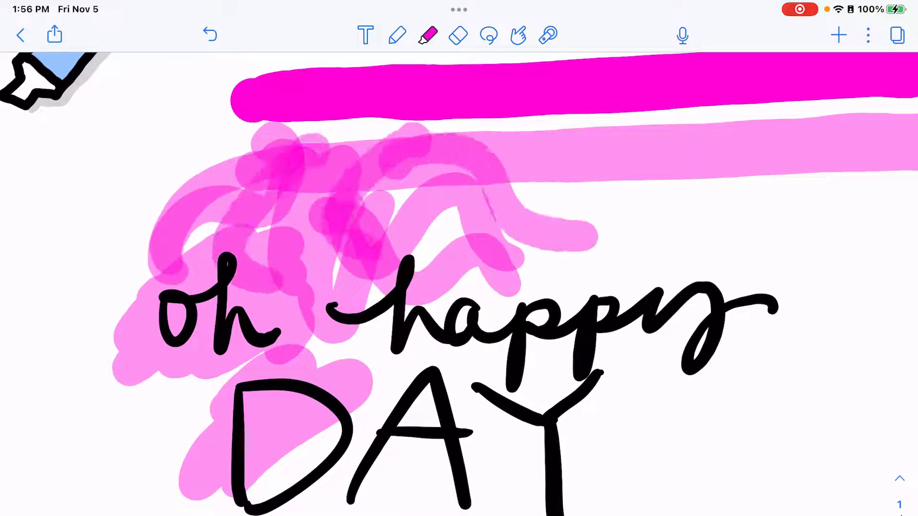
scroll("down", 3)
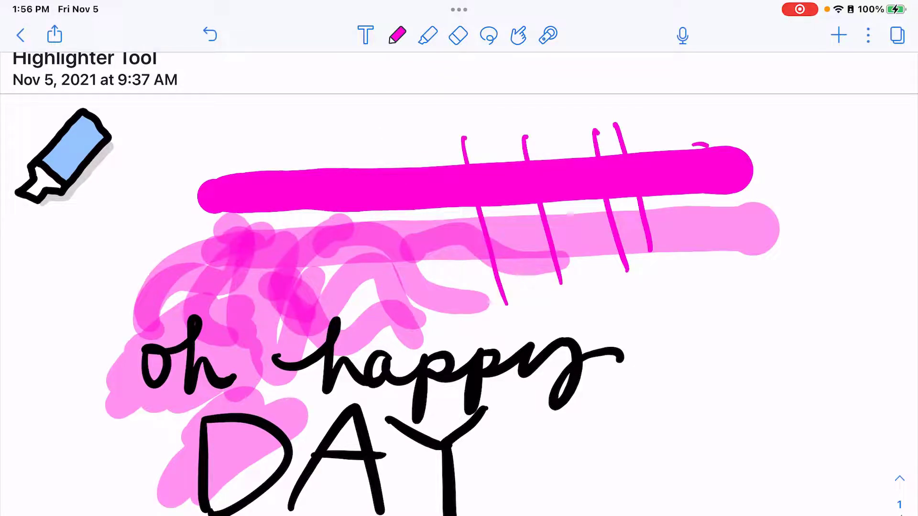
scroll("down", 3)
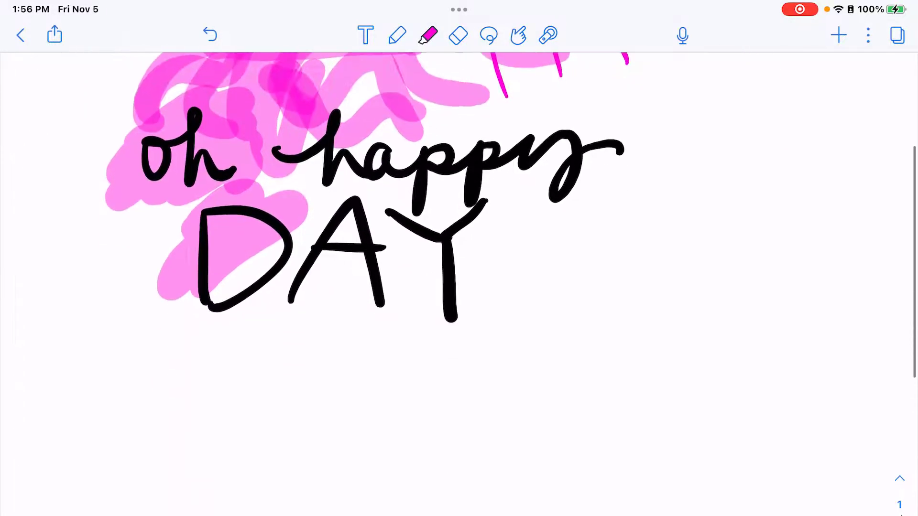
Set the highlighter to light green and draw a green square beside the ellipse.
left_click(428, 35)
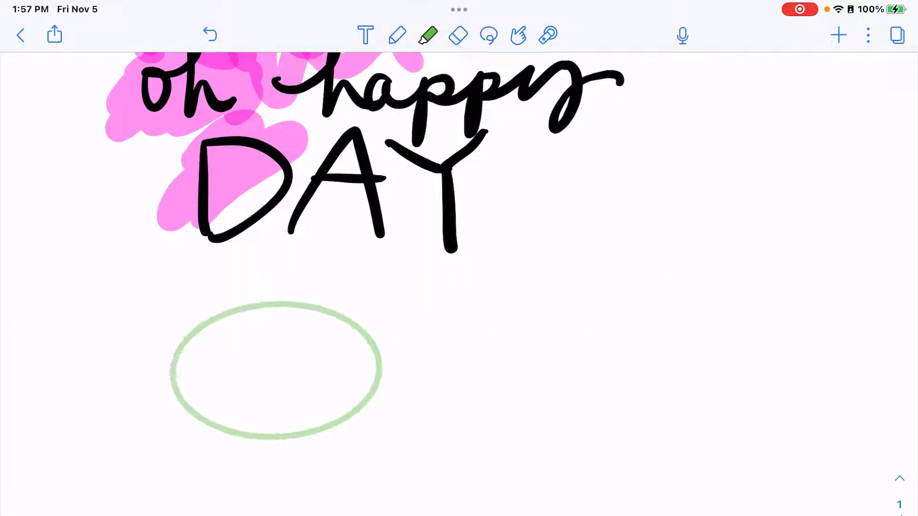
left_click_drag(449, 304, 639, 464)
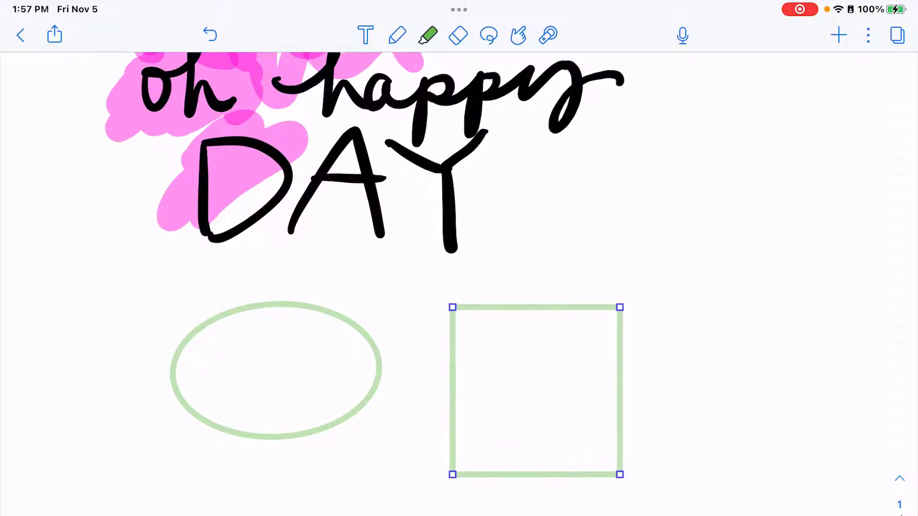
left_click(427, 35)
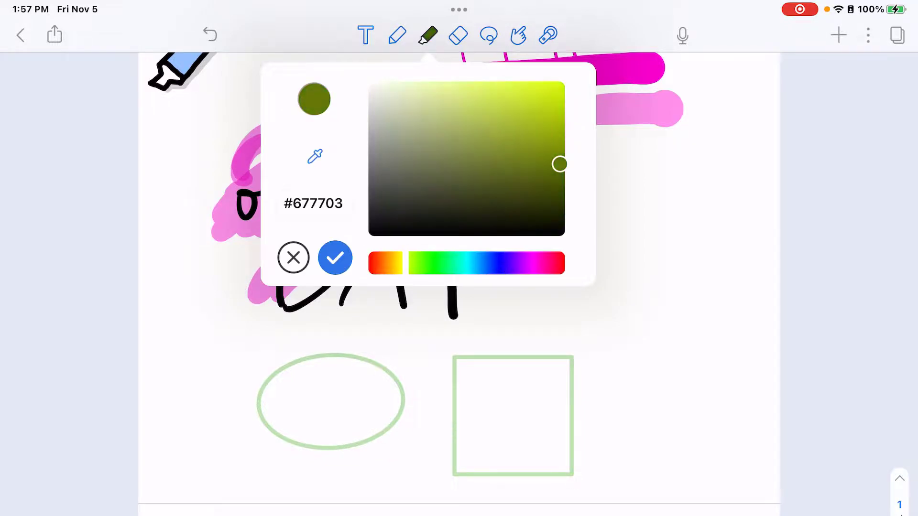
Use the eyedropper in the custom highlighter colour picker to sample a page colour.
left_click(314, 157)
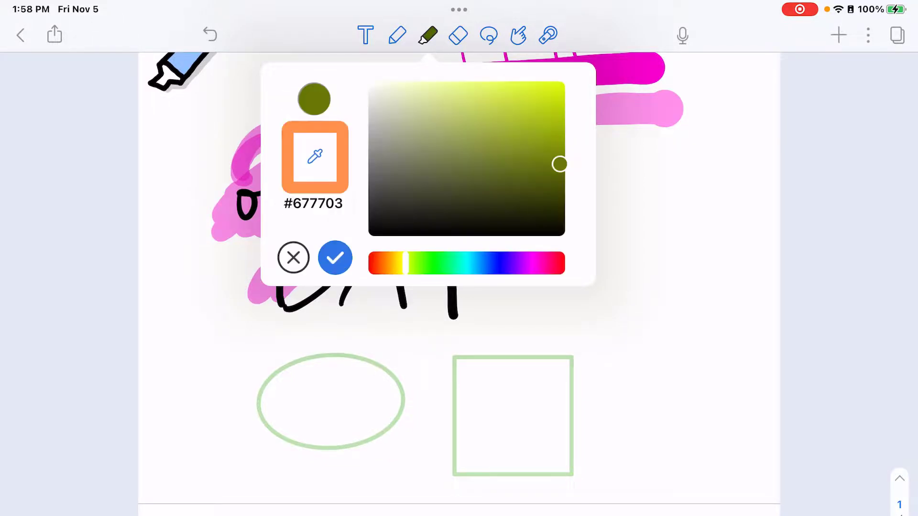